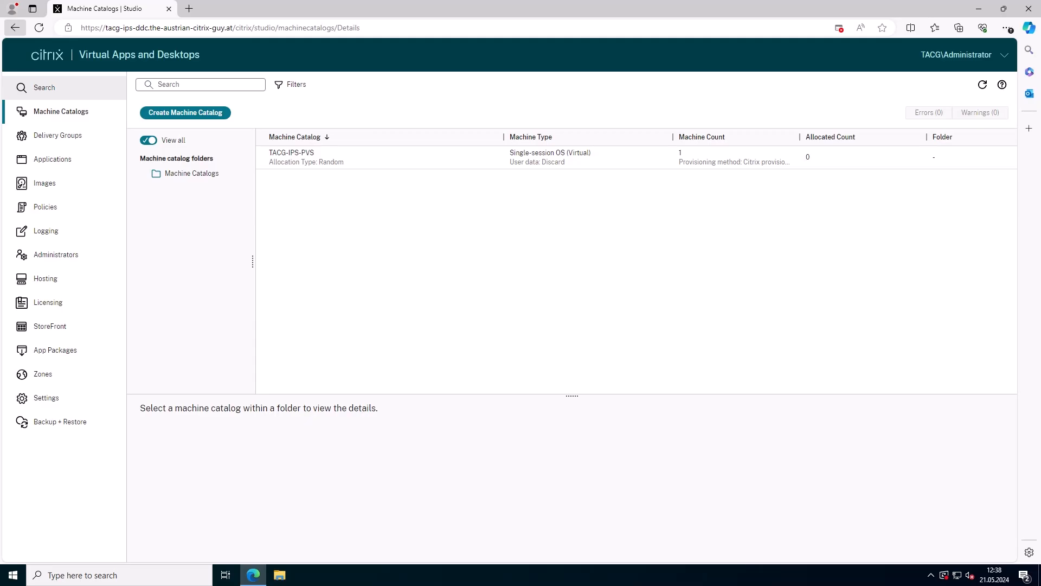
# Show the Images page, dismissing its introduction, listing definition IMGW11GNOAV1
pyautogui.click(44, 183)
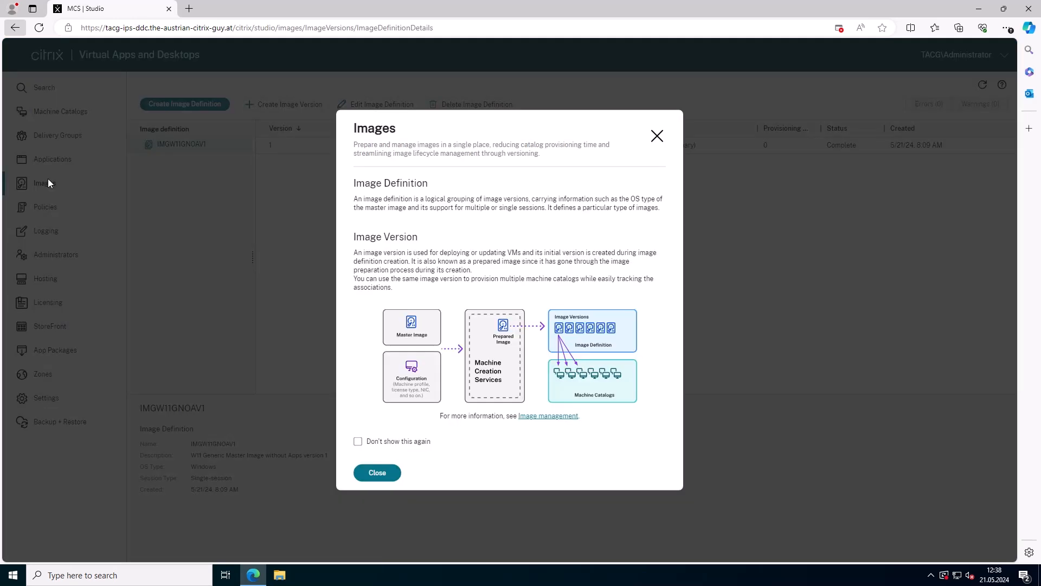
pyautogui.click(376, 473)
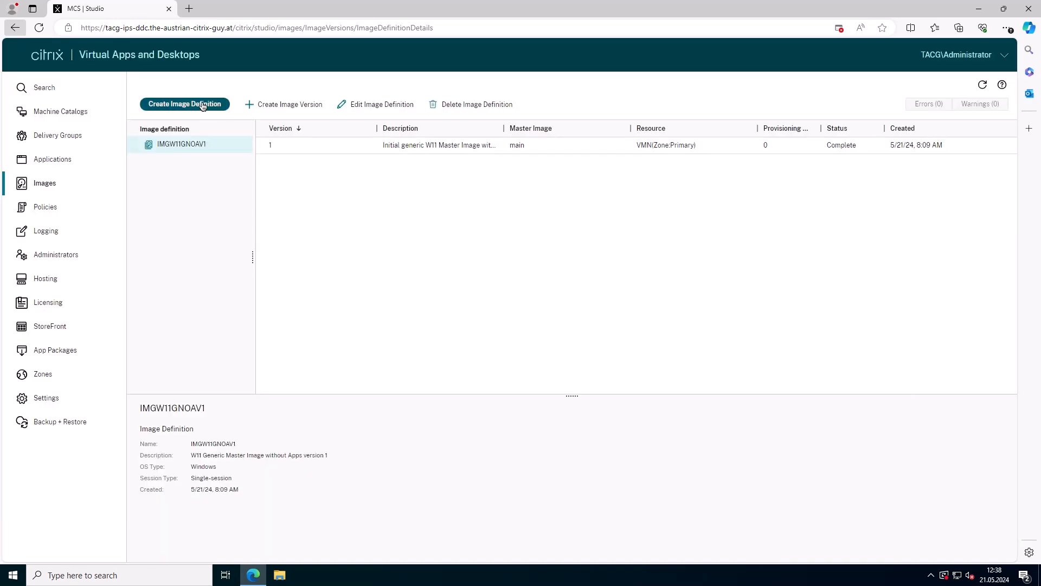
# Start a new image definition using a TACG-VSP-W11-M snapshot as the master image
pyautogui.click(184, 104)
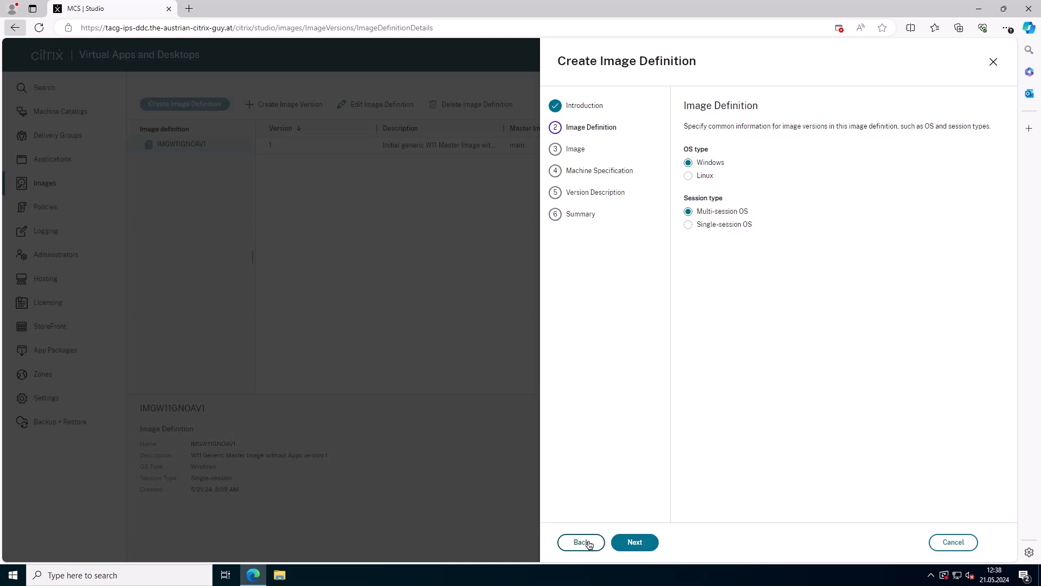
pyautogui.click(633, 542)
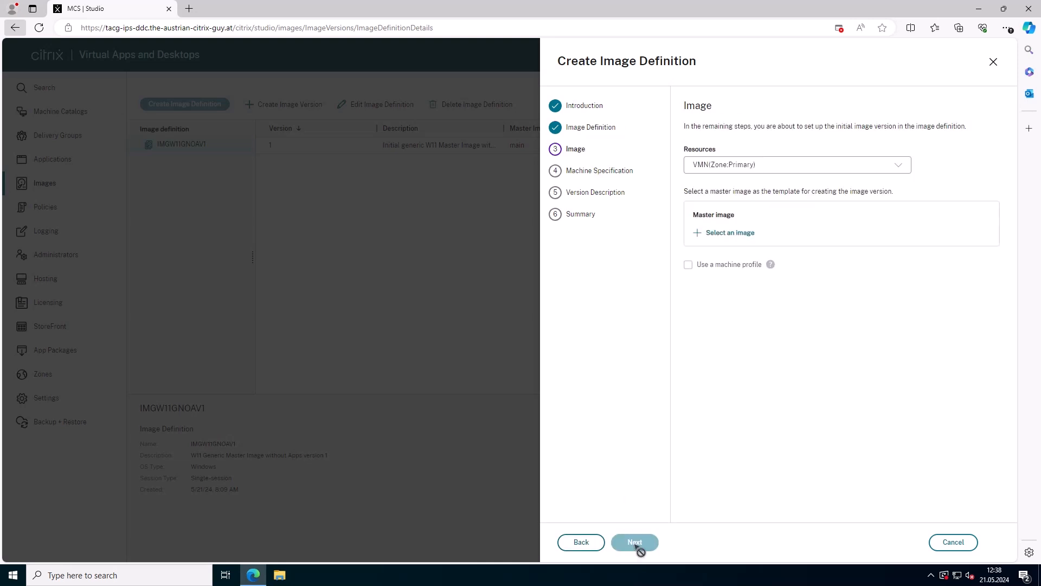
pyautogui.click(729, 233)
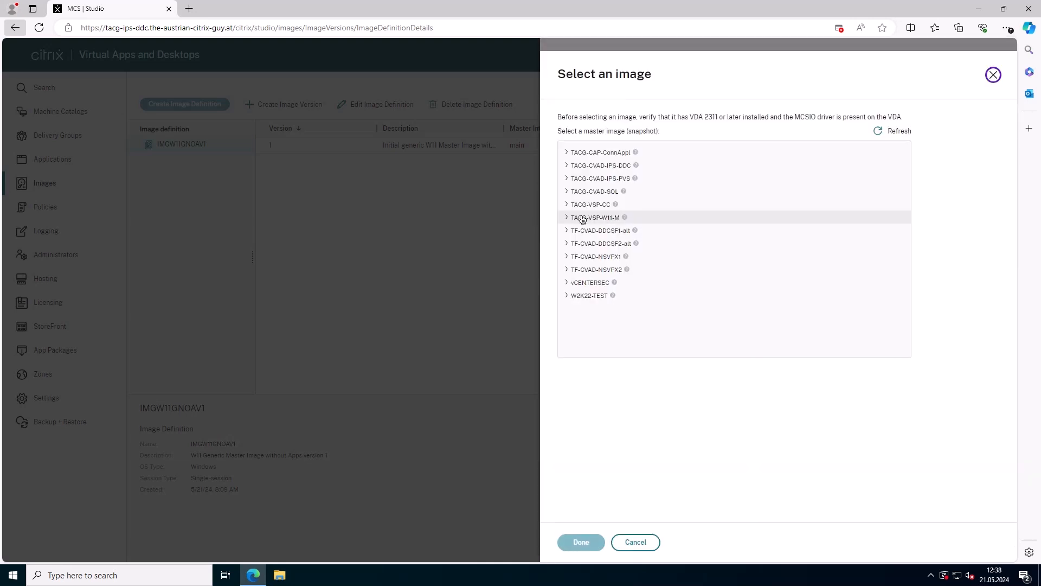
pyautogui.click(569, 217)
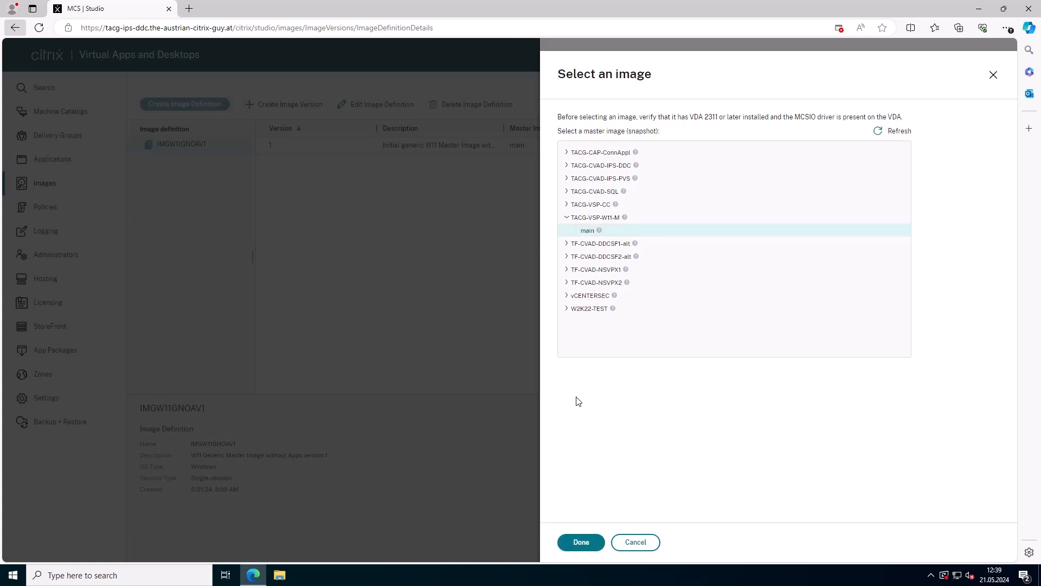
pyautogui.click(567, 230)
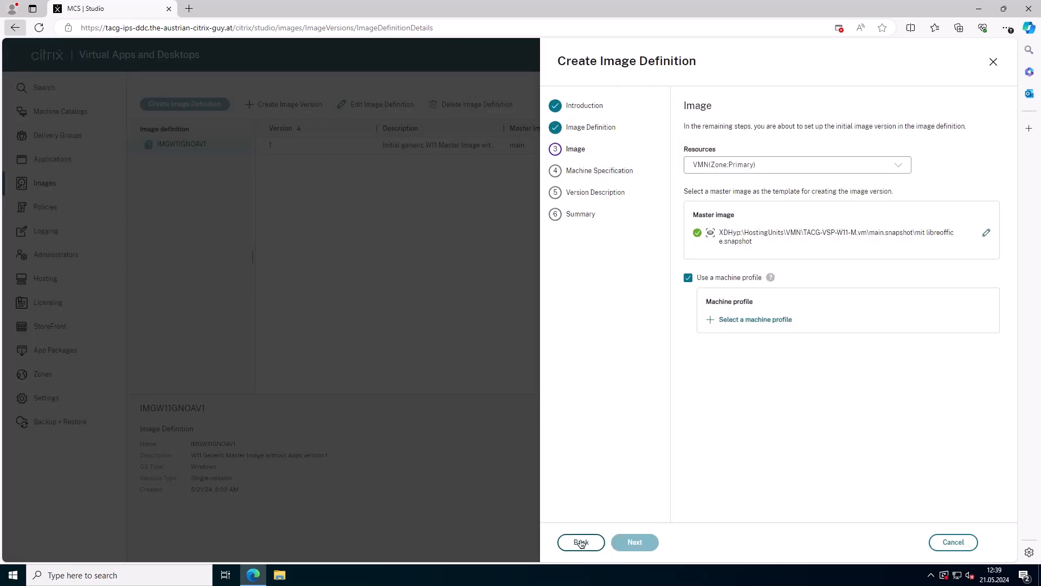
# Give version 1 the description 'W11 generic Master Image' and reach the summary
pyautogui.click(634, 542)
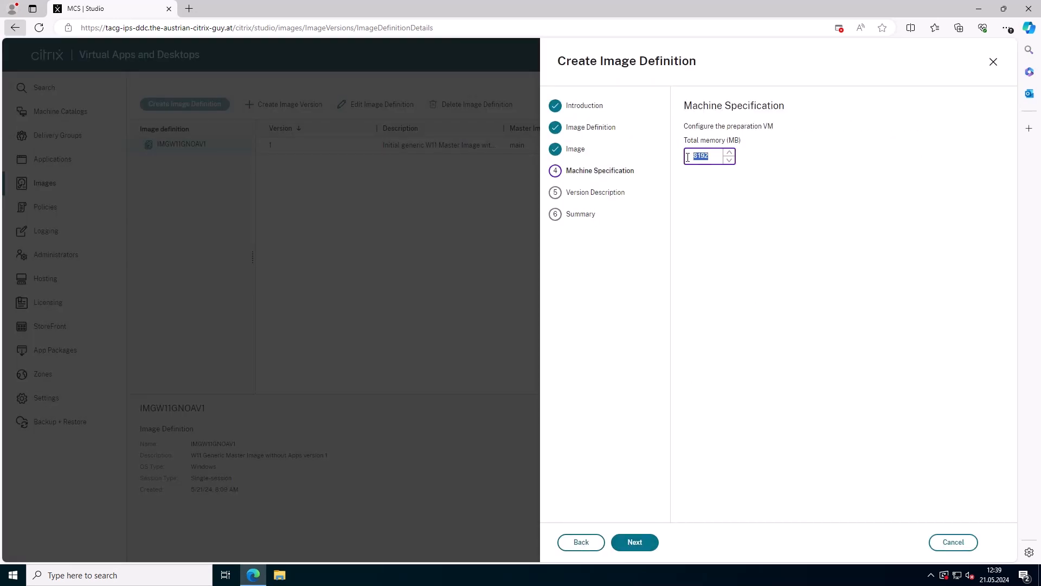
pyautogui.click(633, 542)
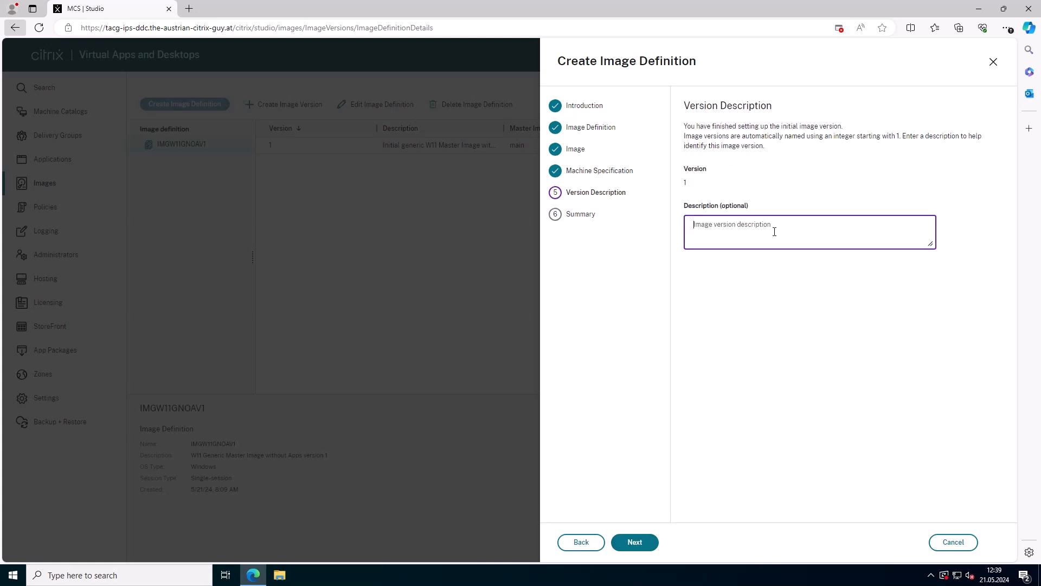
pyautogui.write('W11 generic Master Image with LibreOffice installed')
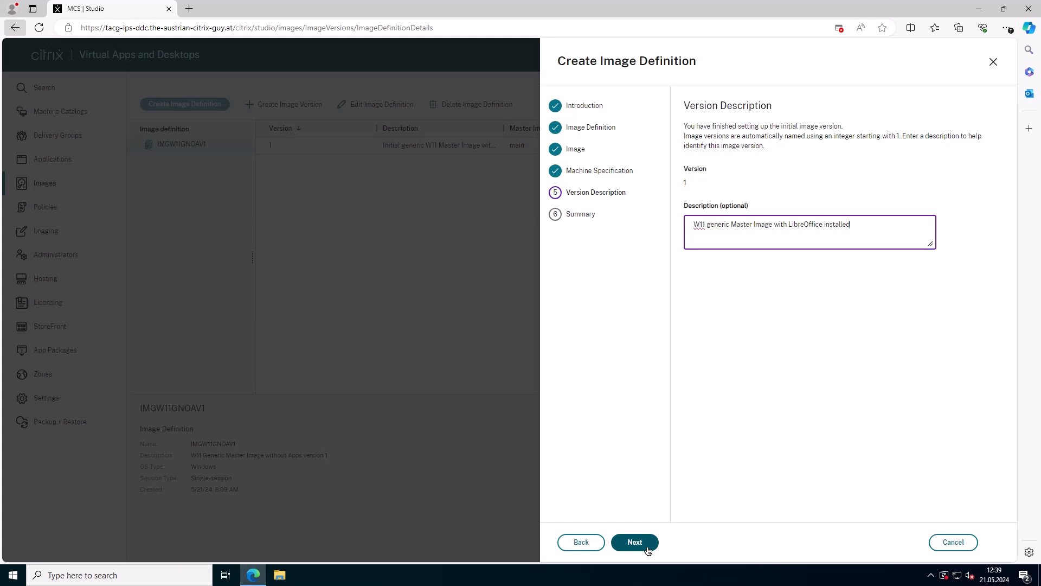
pyautogui.click(633, 542)
pyautogui.write('IMGW11GWLO')
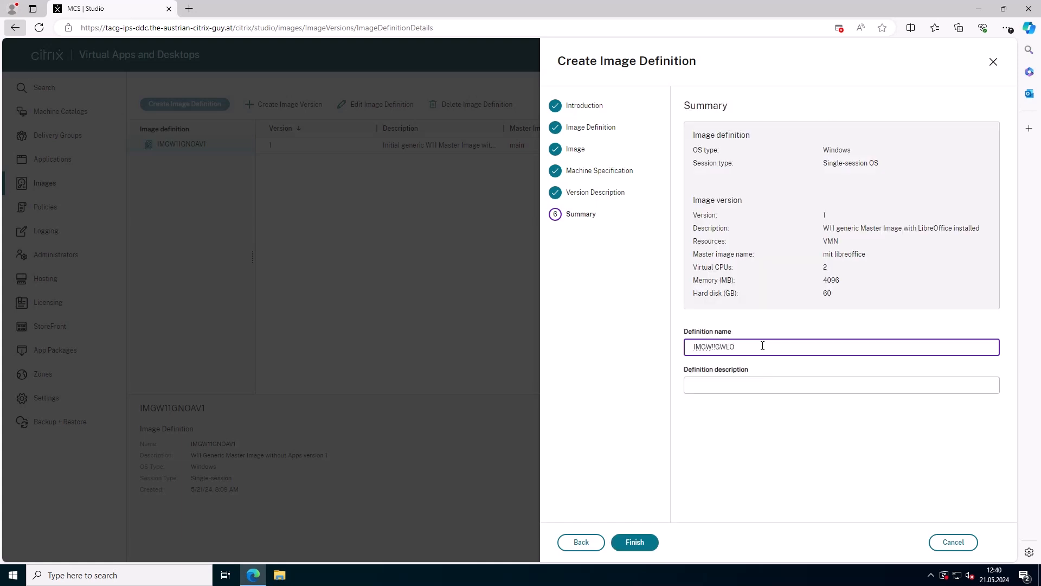
# Describe the definition as 'W11 Master Image with LibreOffice' and finish creating it
pyautogui.click(841, 384)
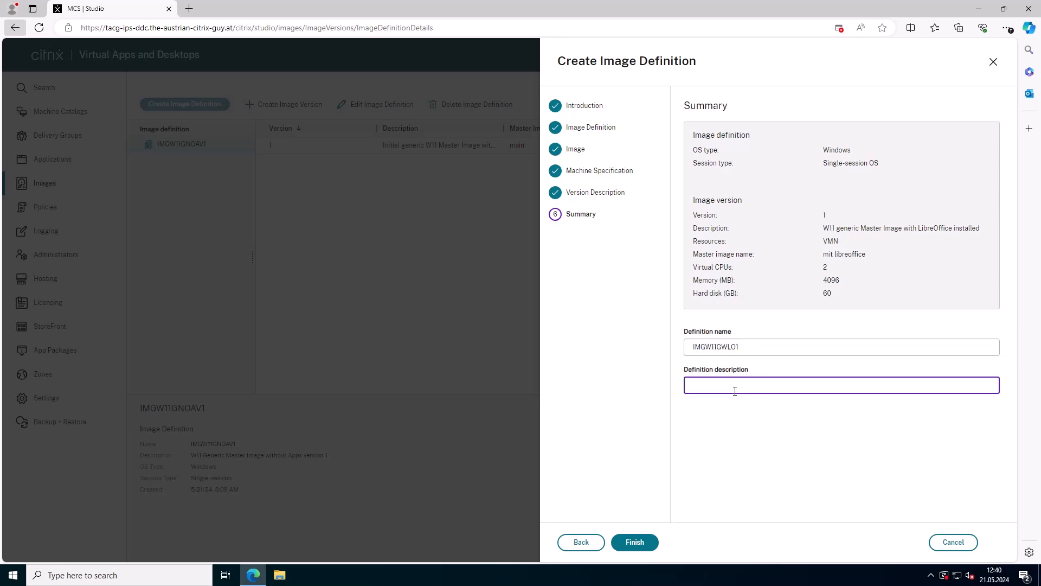
pyautogui.write('W11 Master Image with LibreOffice')
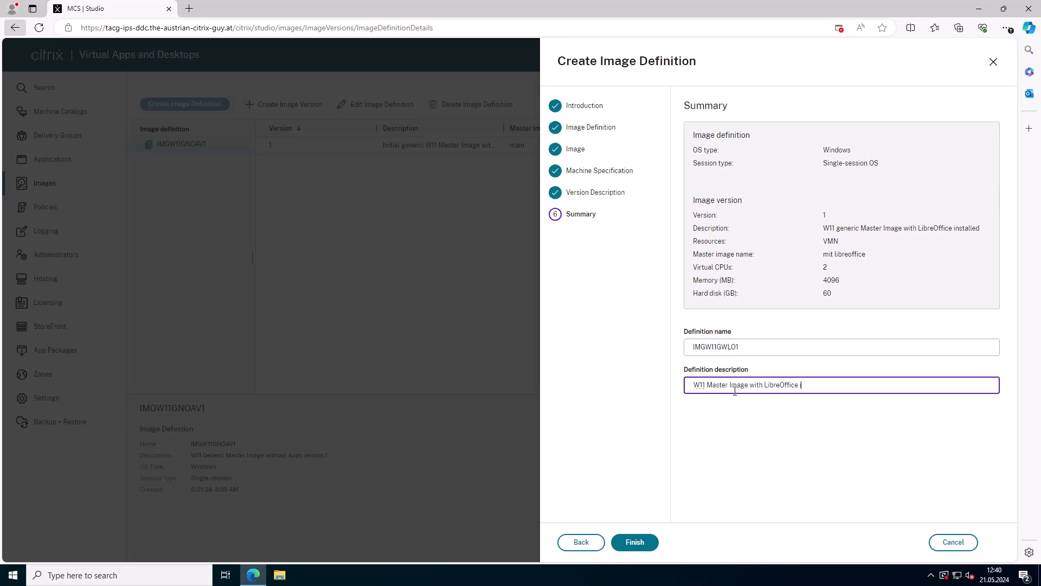
pyautogui.click(633, 542)
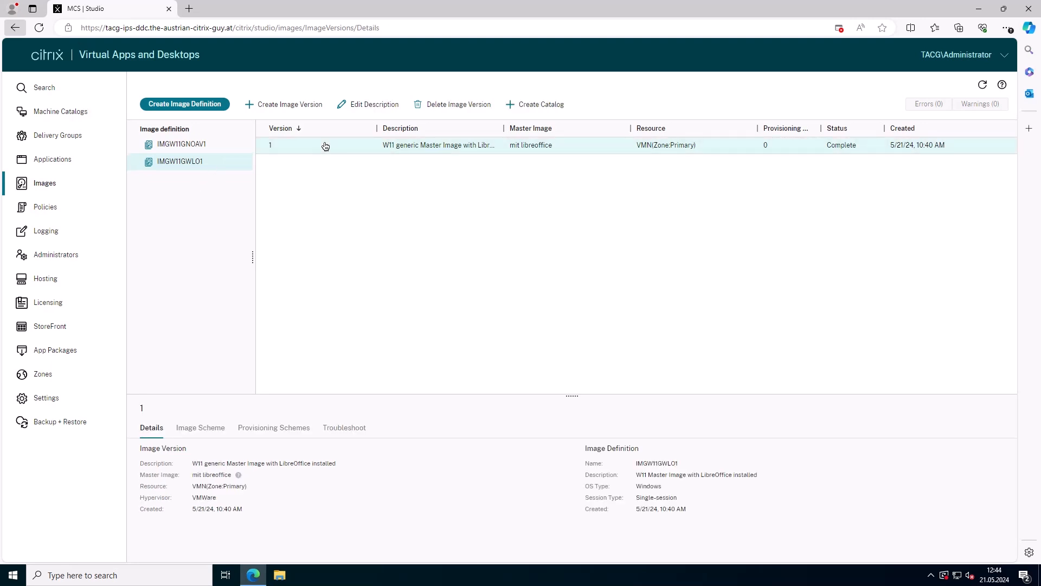
pyautogui.moveTo(200, 427)
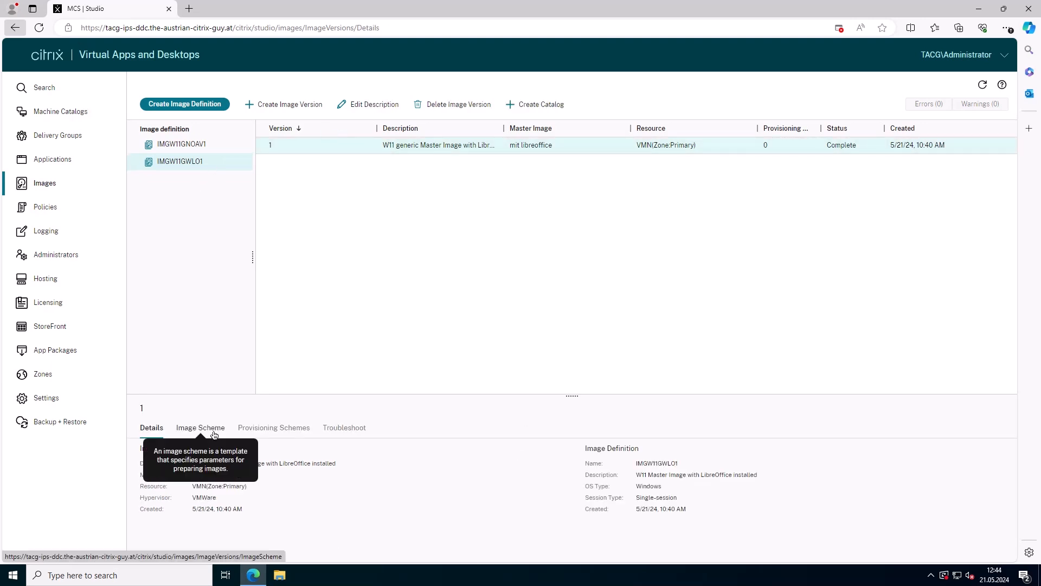
# Start a machine catalog of power-managed machines deployed with Machine Creation Services
pyautogui.click(273, 427)
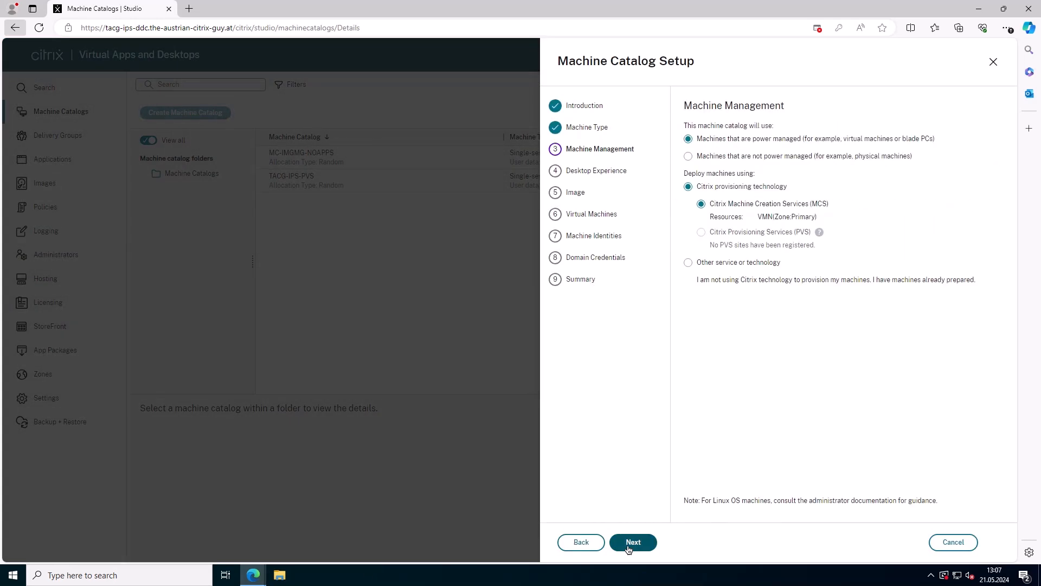
# Use random desktops with prepared image IMGW11GWL01 version 1 for the catalog
pyautogui.click(632, 541)
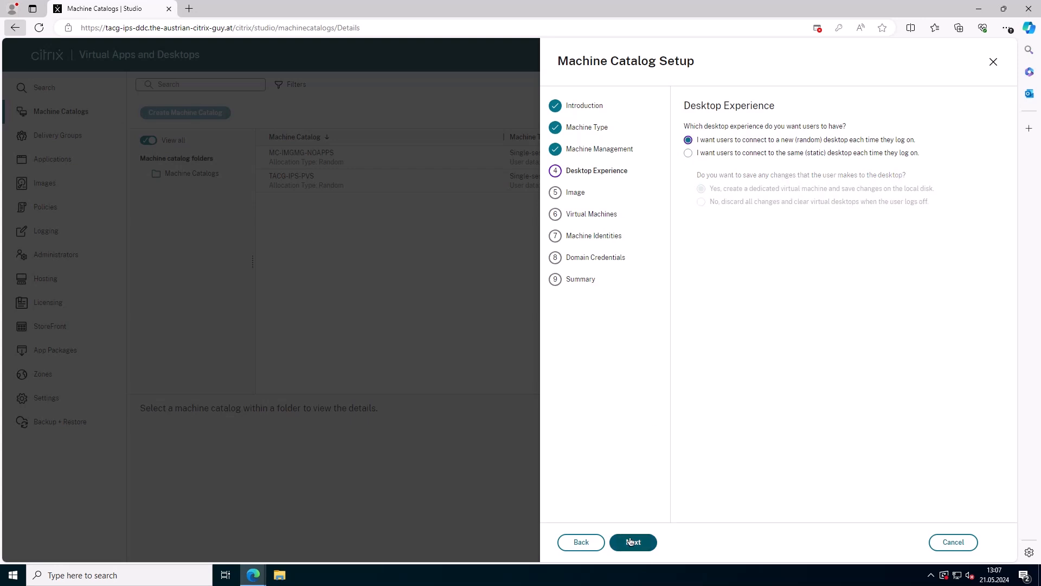
pyautogui.click(632, 542)
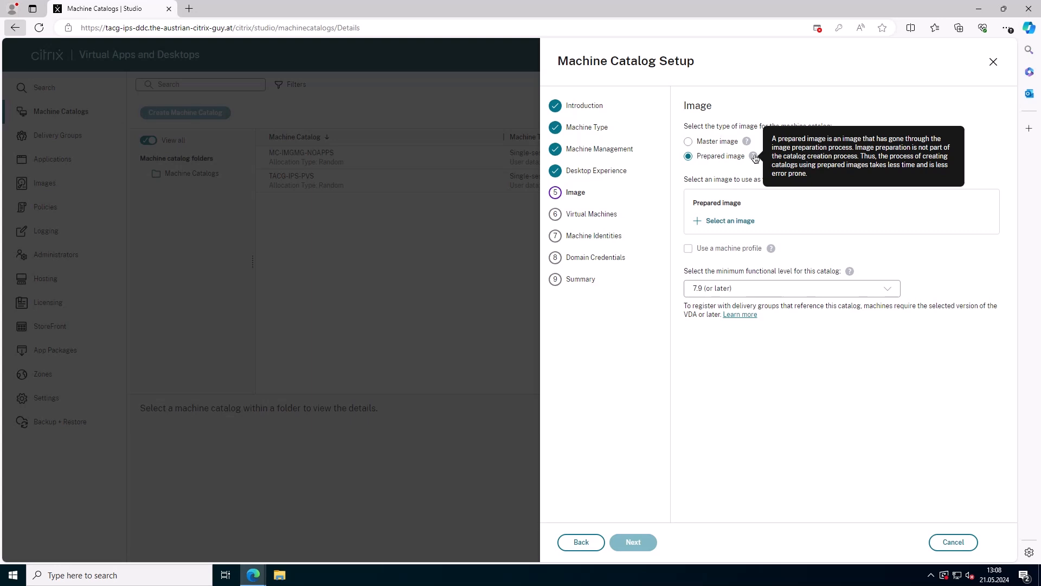
pyautogui.click(729, 220)
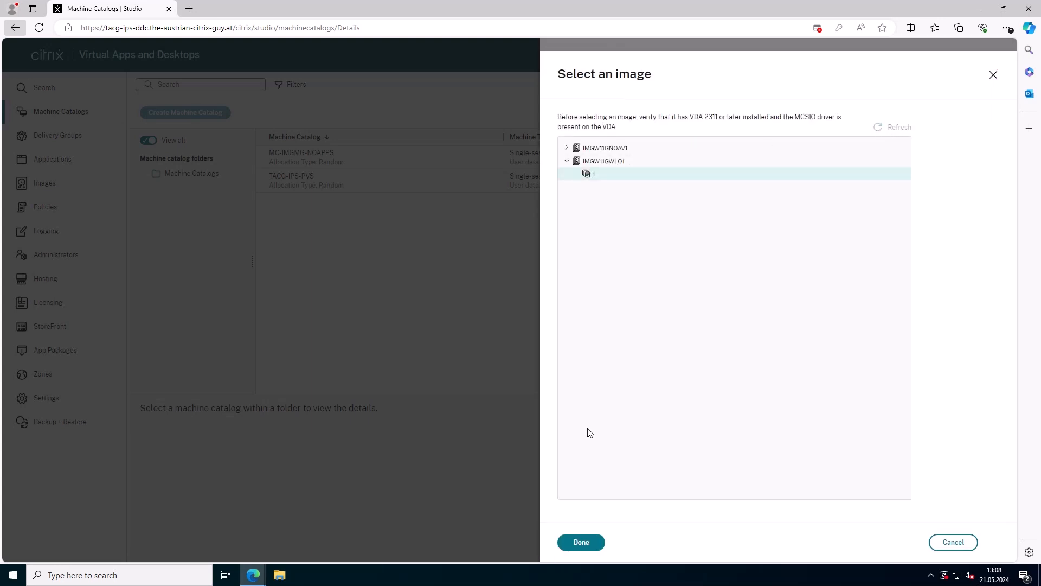
pyautogui.click(580, 542)
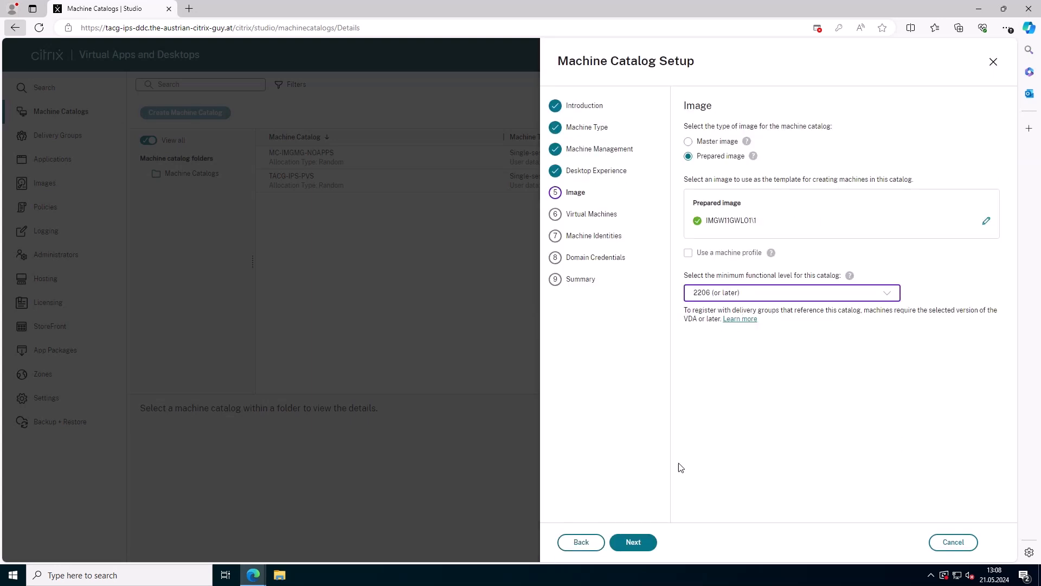
pyautogui.click(632, 542)
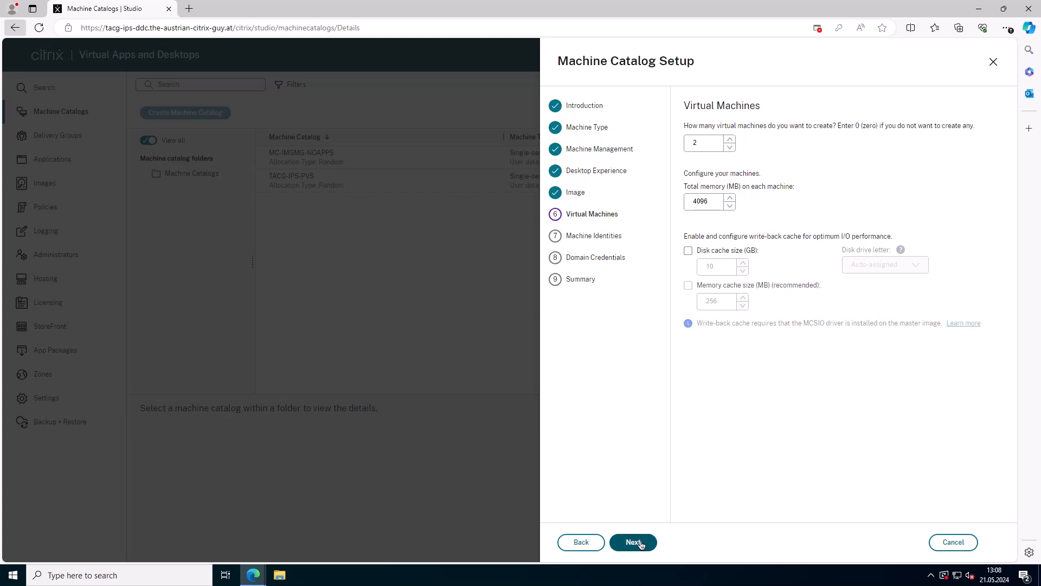
# Name new AD accounts W11-IM-WAP-# and enter verified domain administrator credentials
pyautogui.click(631, 542)
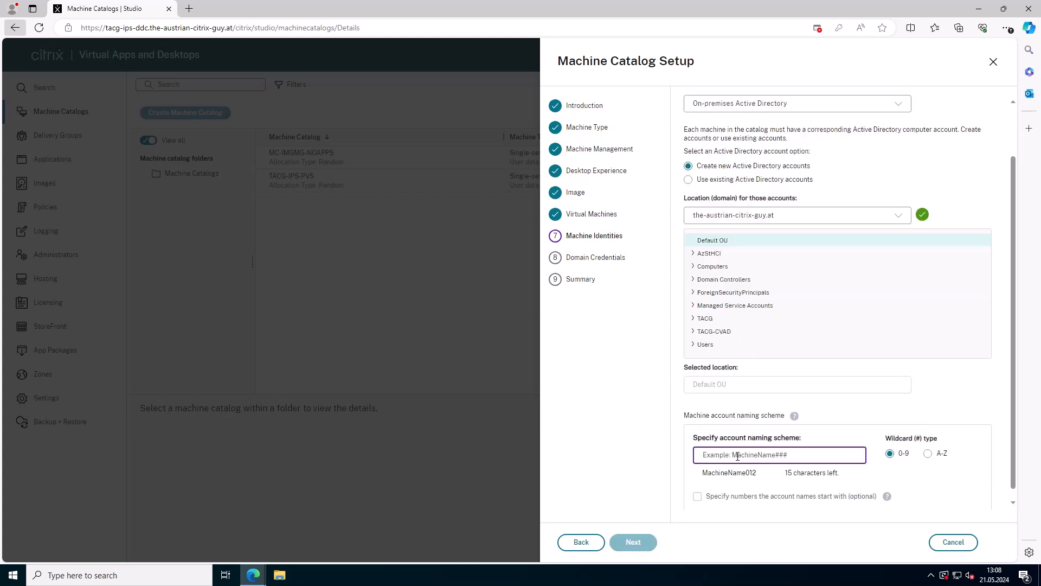
pyautogui.write('W11-IM-WAP-#')
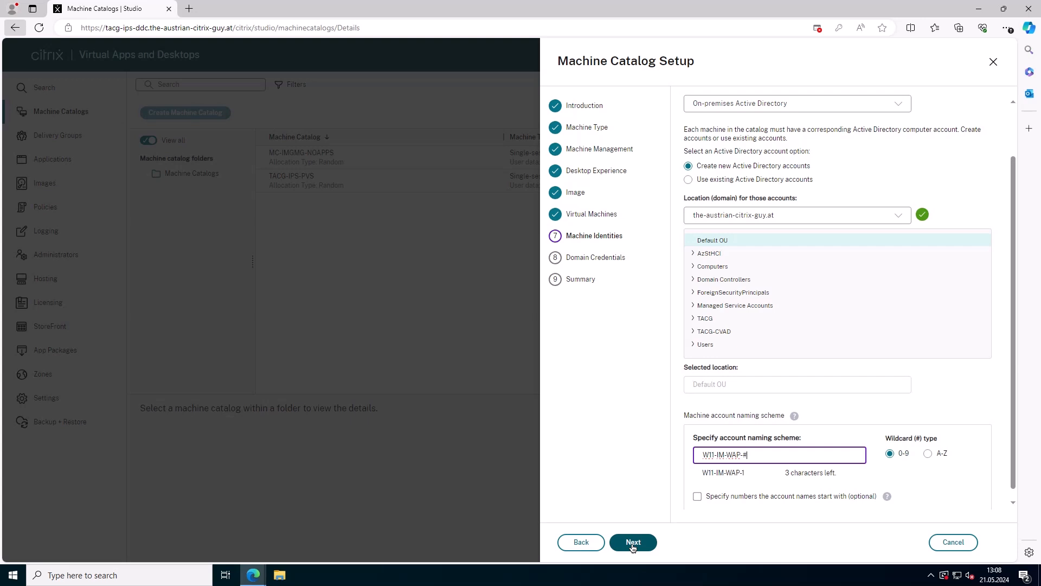
pyautogui.click(632, 542)
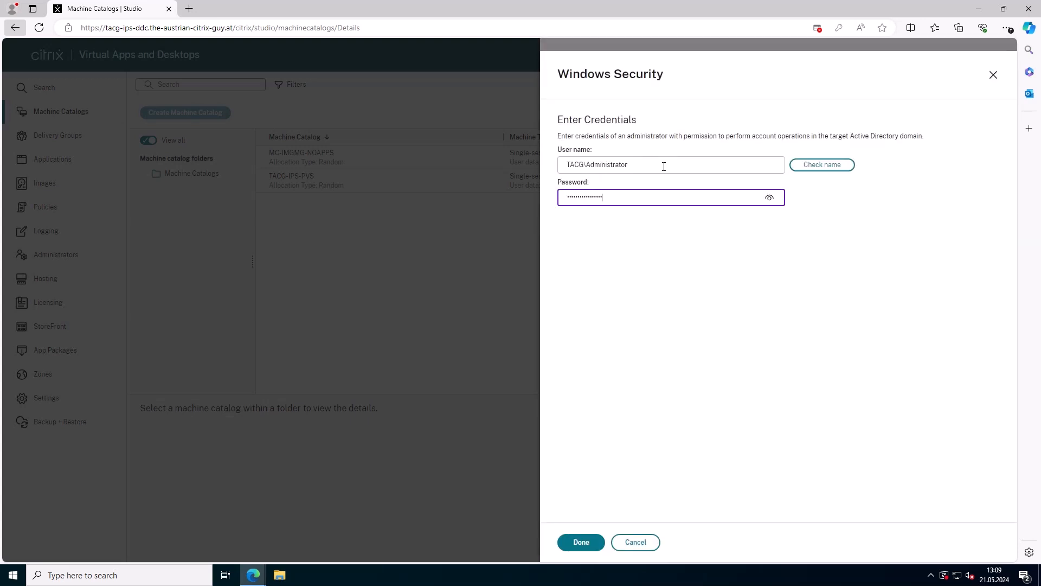
pyautogui.click(821, 165)
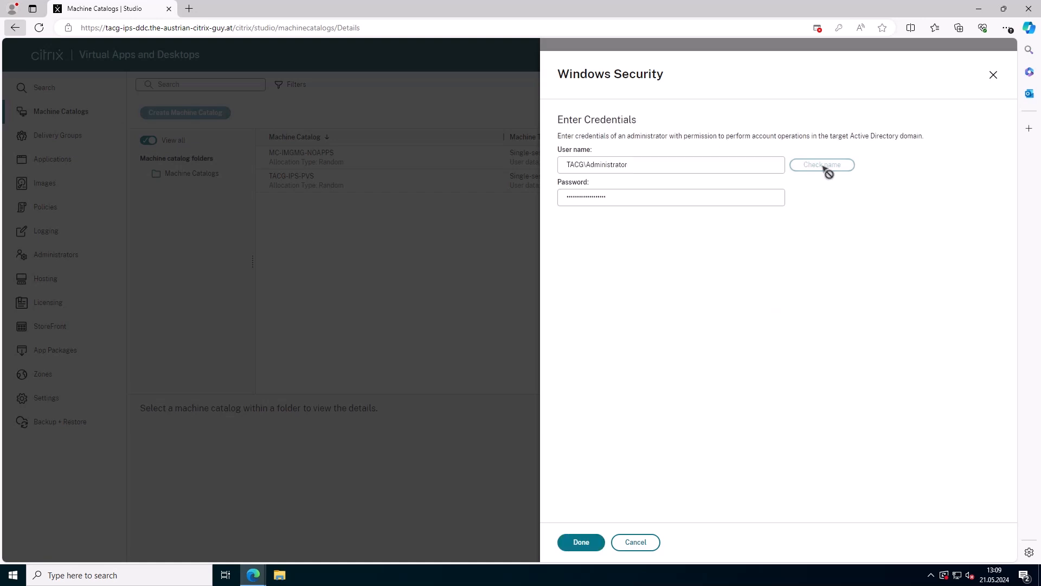
pyautogui.click(580, 542)
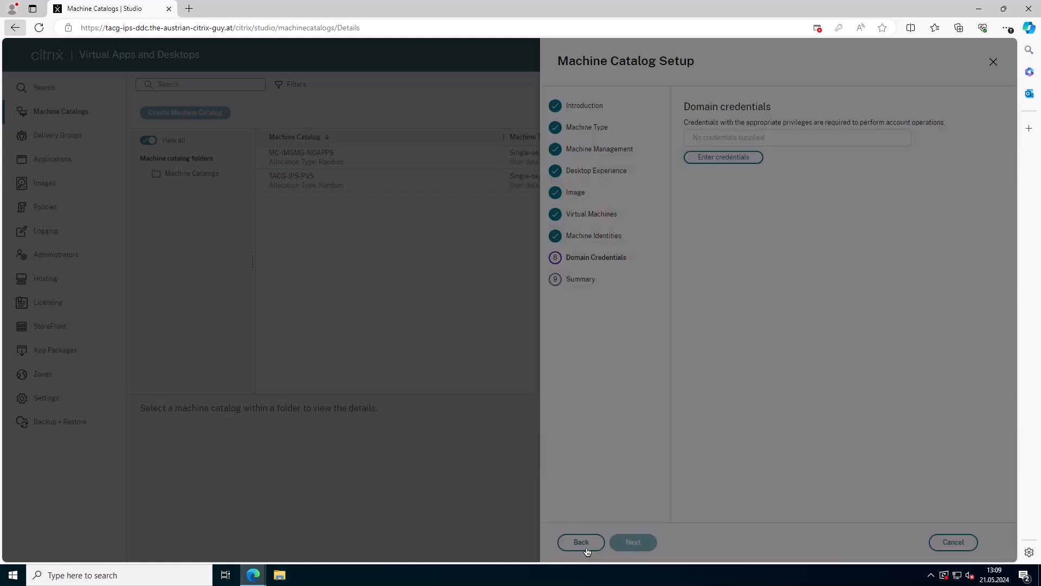
# Name the catalog MC-IMGMG-LIB on the summary page and finish creating it
pyautogui.click(631, 542)
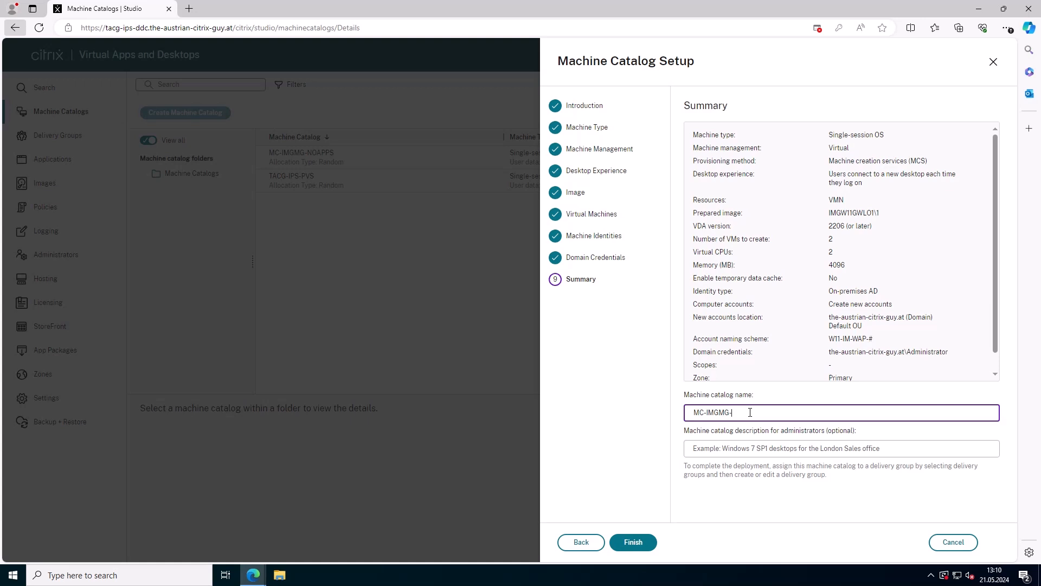
pyautogui.write('LIB')
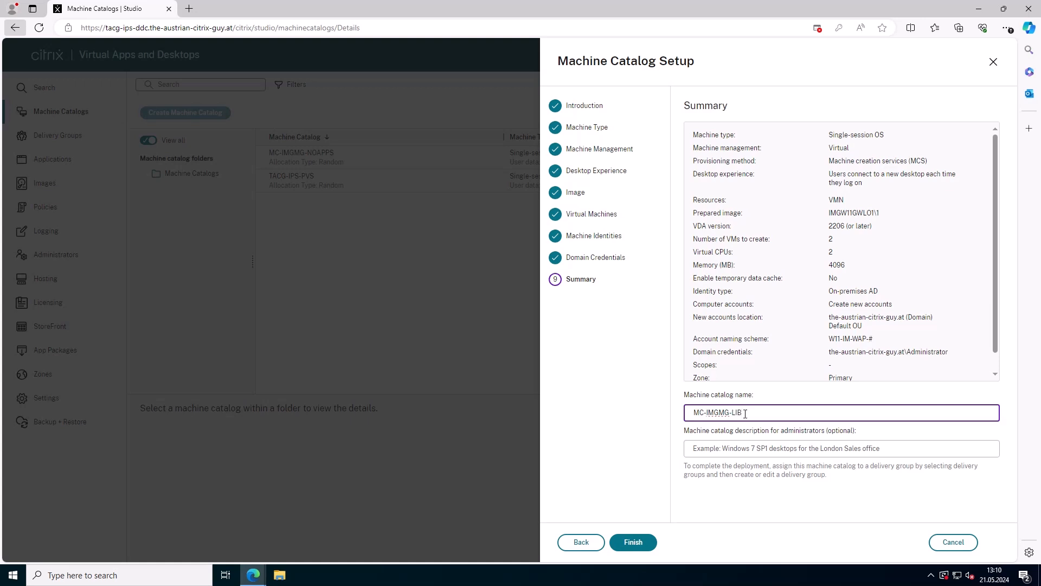
pyautogui.click(631, 541)
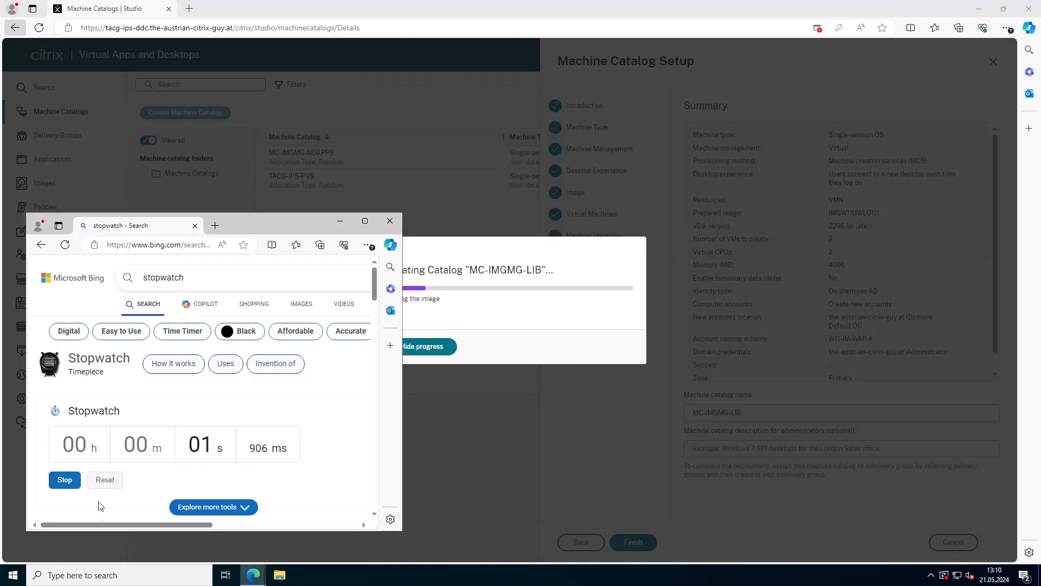